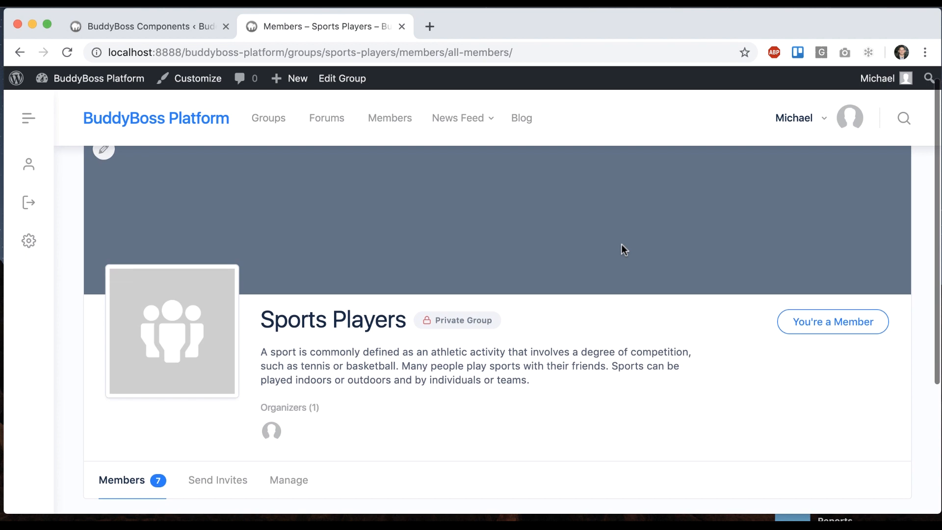
mouse_move(218, 480)
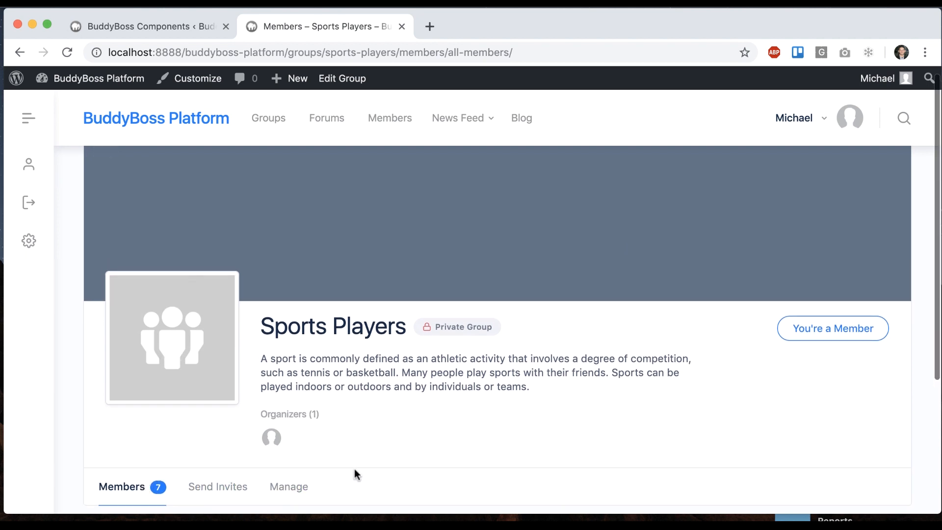
Activate the Activity Feeds component, then reload the Sports Players group page
click(145, 27)
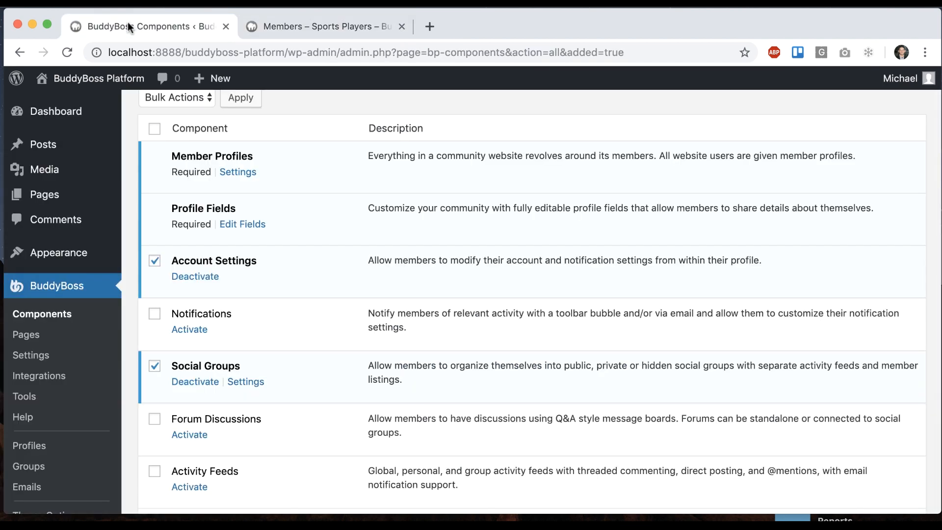
scroll(down, 3)
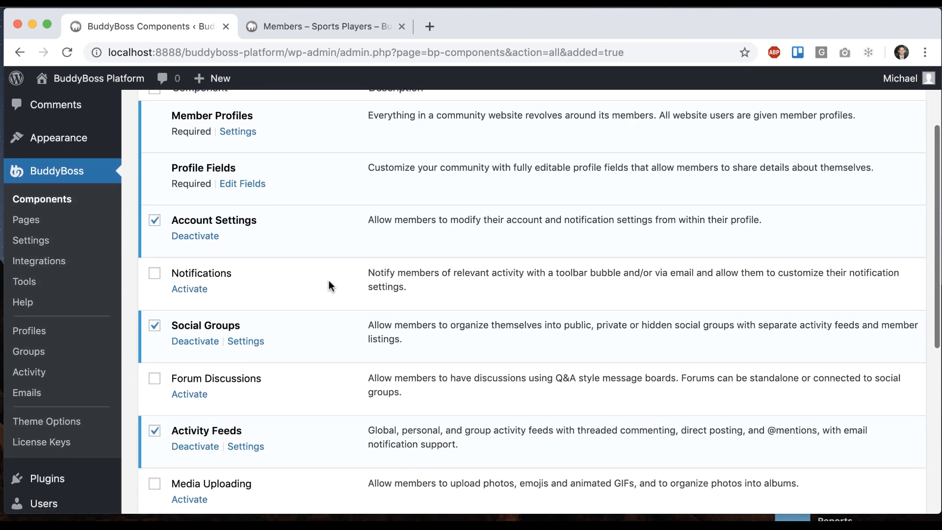
click(325, 26)
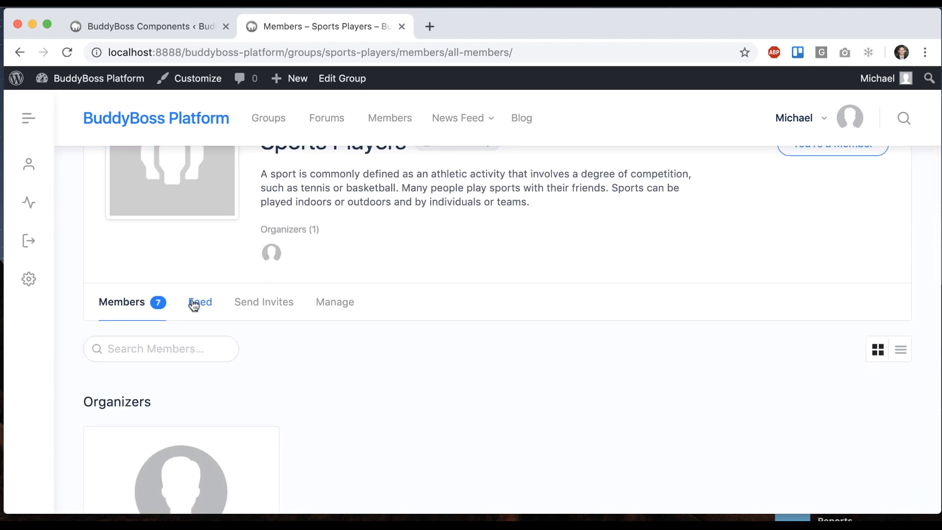
Browse the Sports Players Feed's past updates and joins, returning to the status box
click(200, 302)
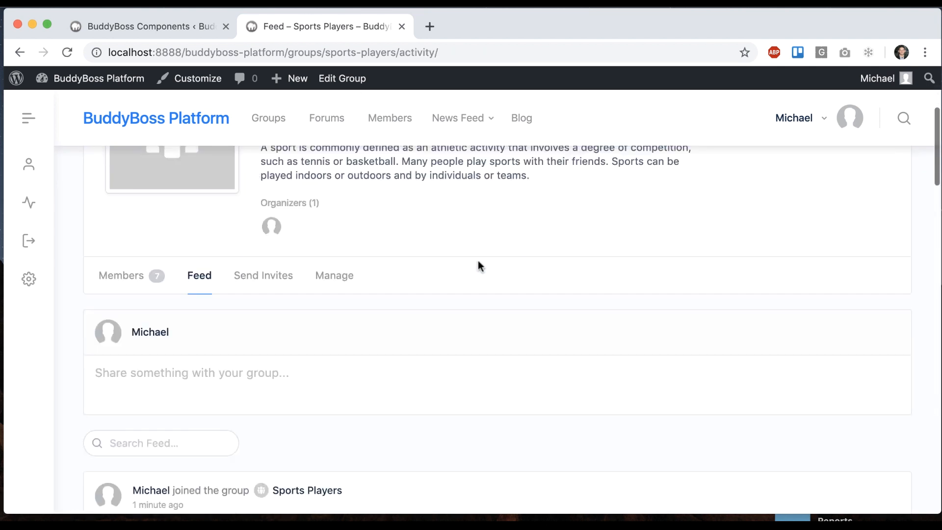
scroll(down, 3)
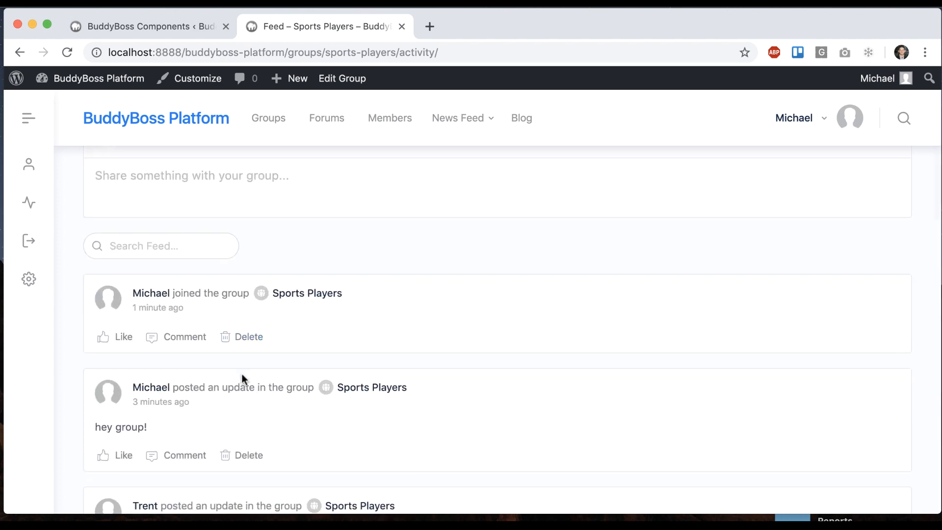
scroll(down, 3)
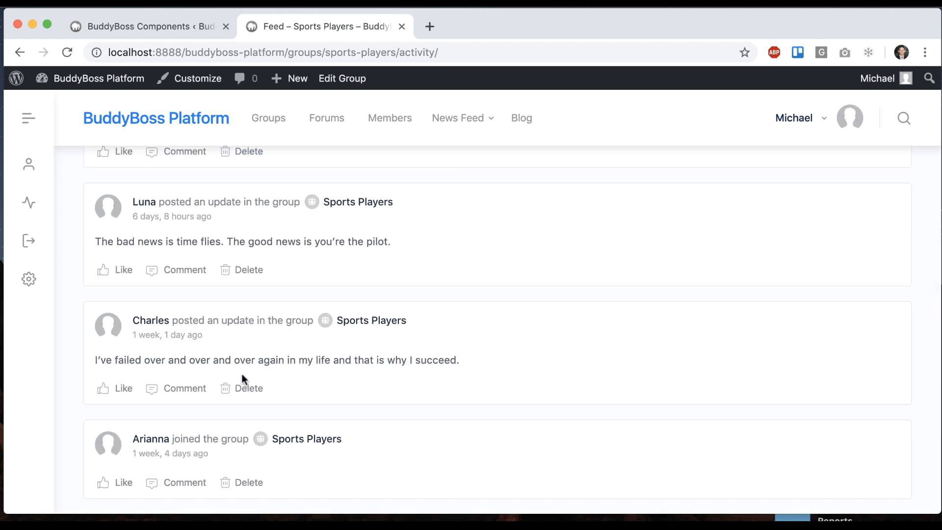
scroll(up, 3)
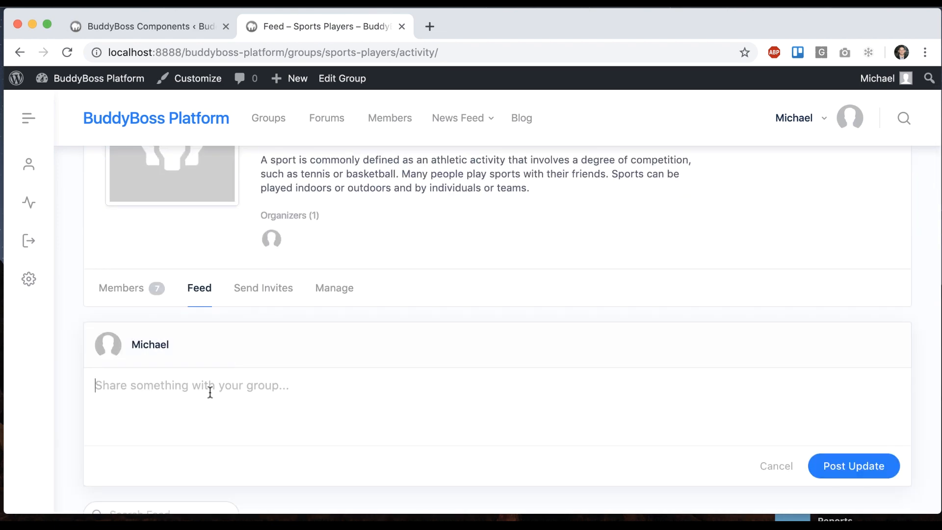
Post 'Saying hello to my friends in the group' to the Sports Players Feed
text(Say)
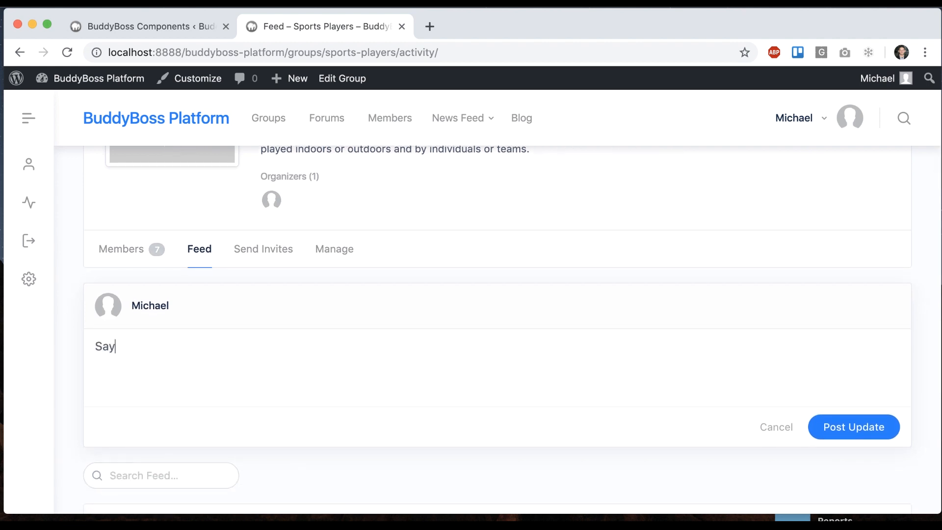
text(ing hello to m)
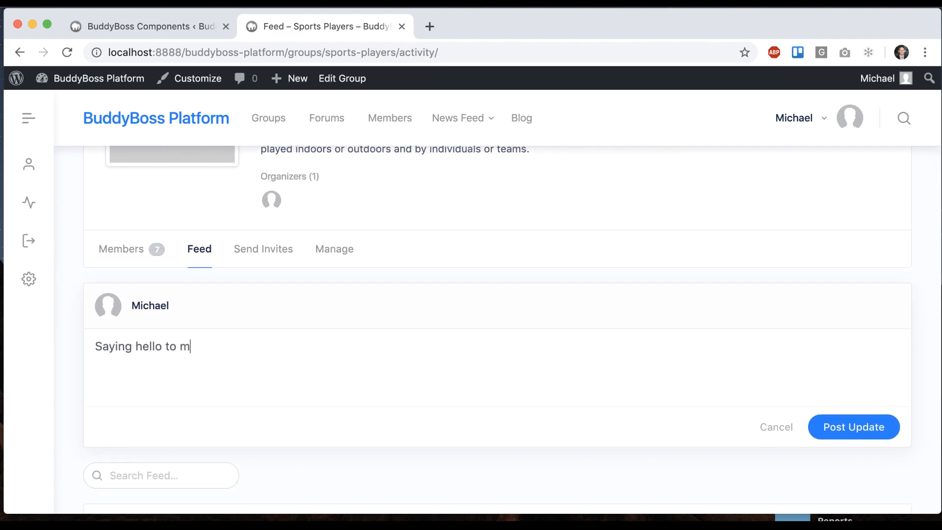
text(y friends in the)
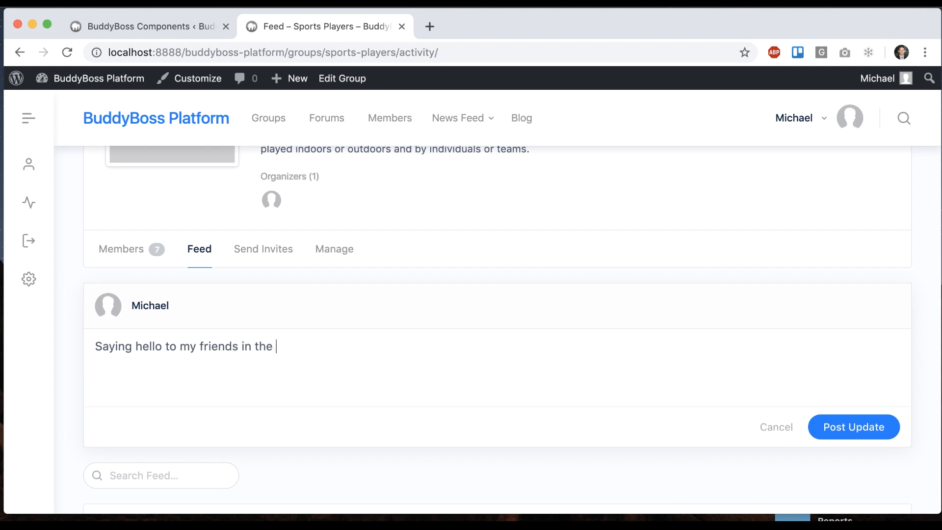
text(group)
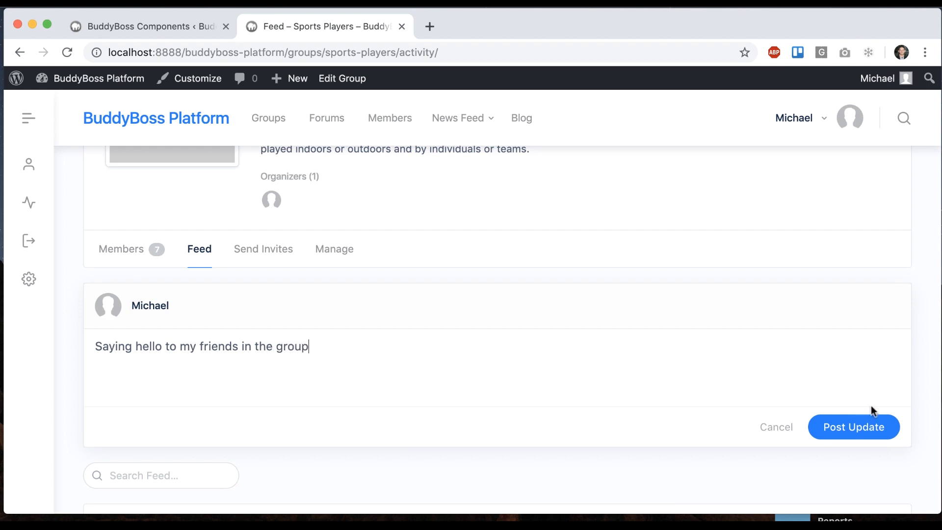
click(854, 426)
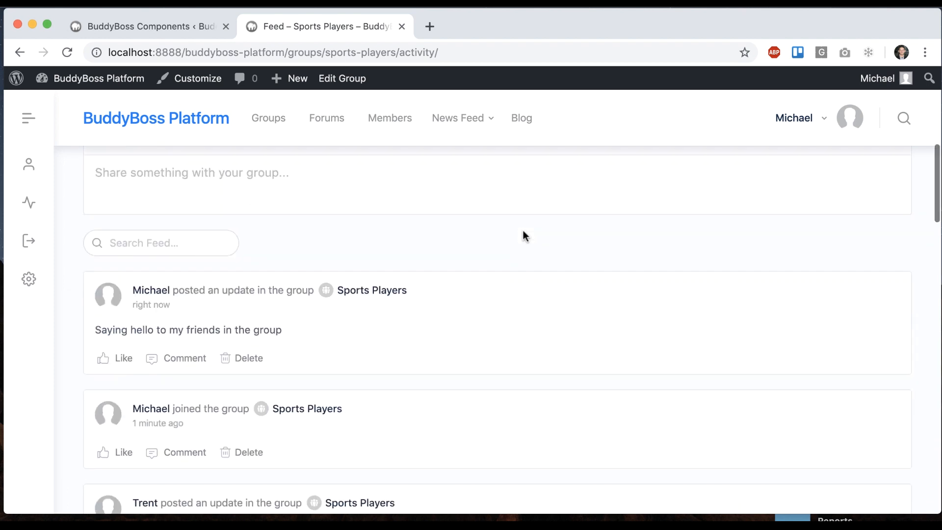
mouse_move(362, 375)
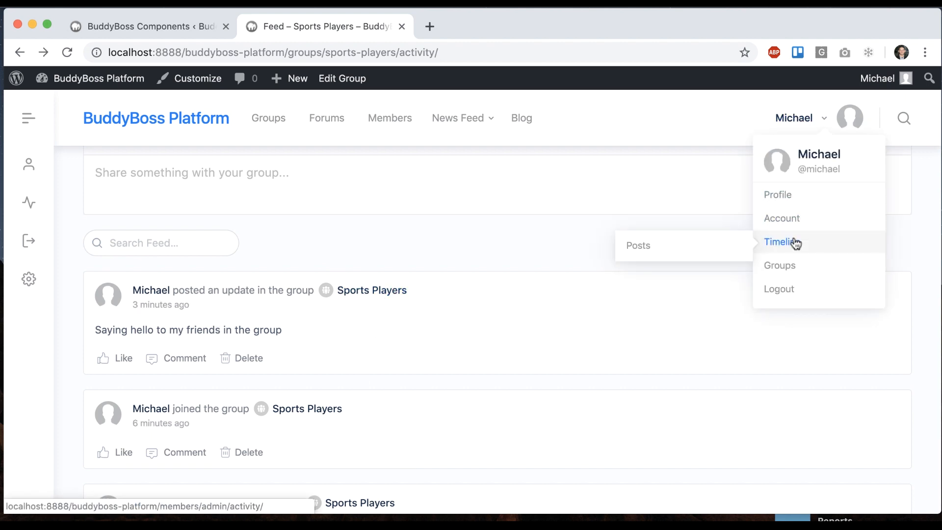
View Michael's personal Timeline and find the new group update above older posts
click(781, 242)
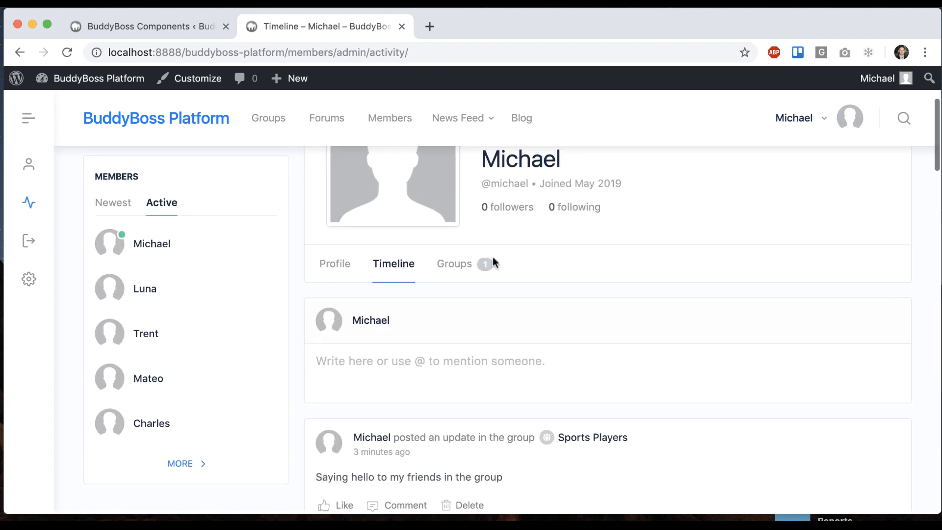
scroll(down, 3)
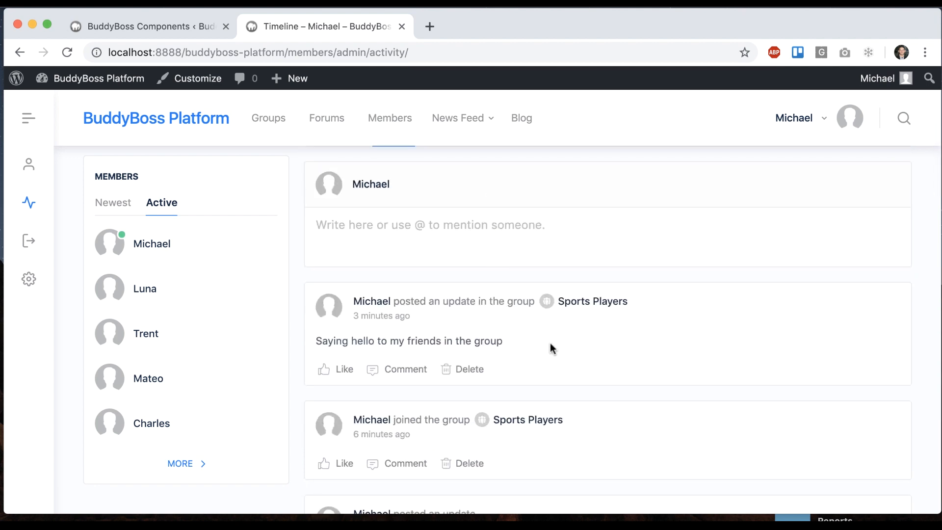
scroll(down, 3)
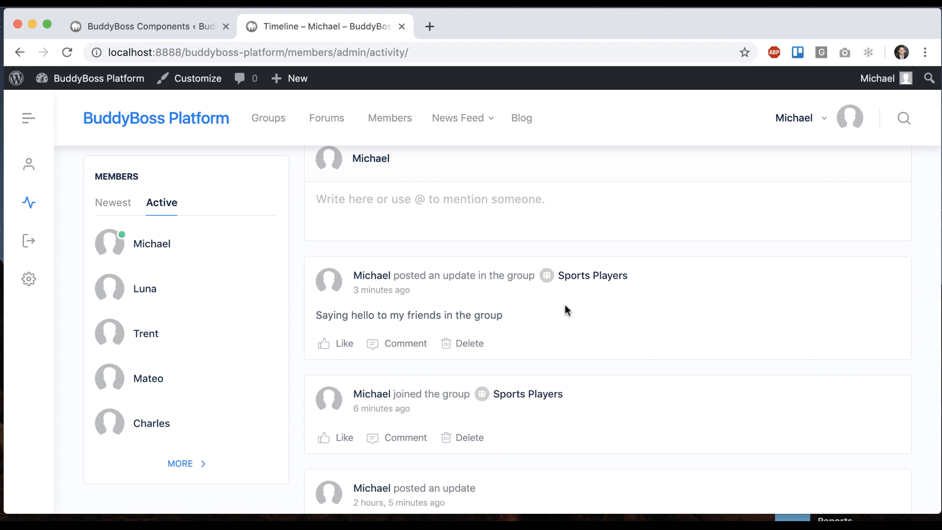
mouse_move(559, 296)
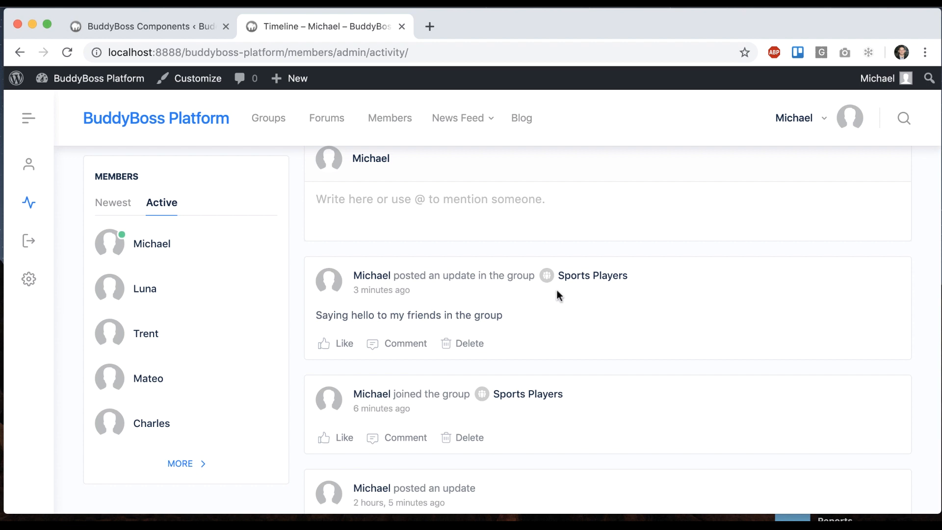